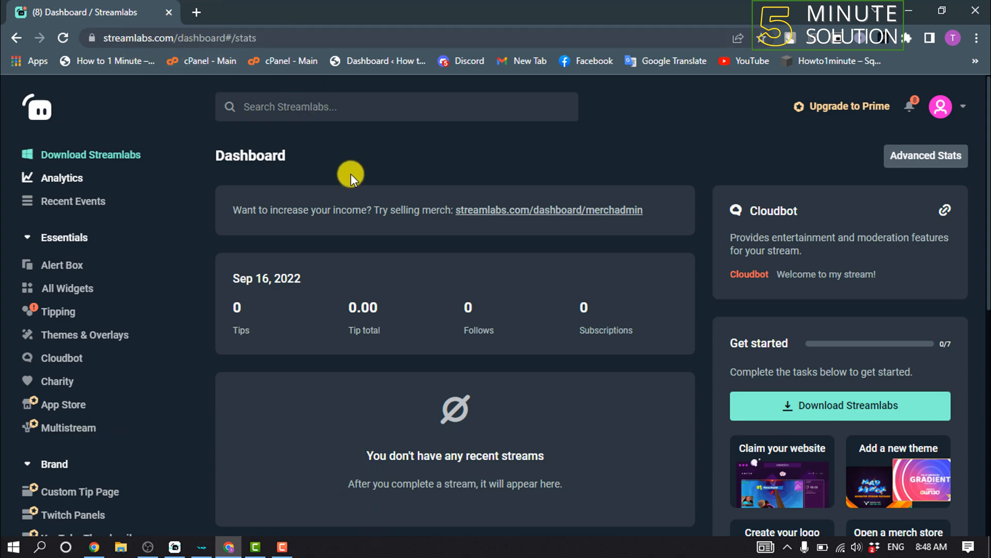
pyautogui.moveTo(45, 302)
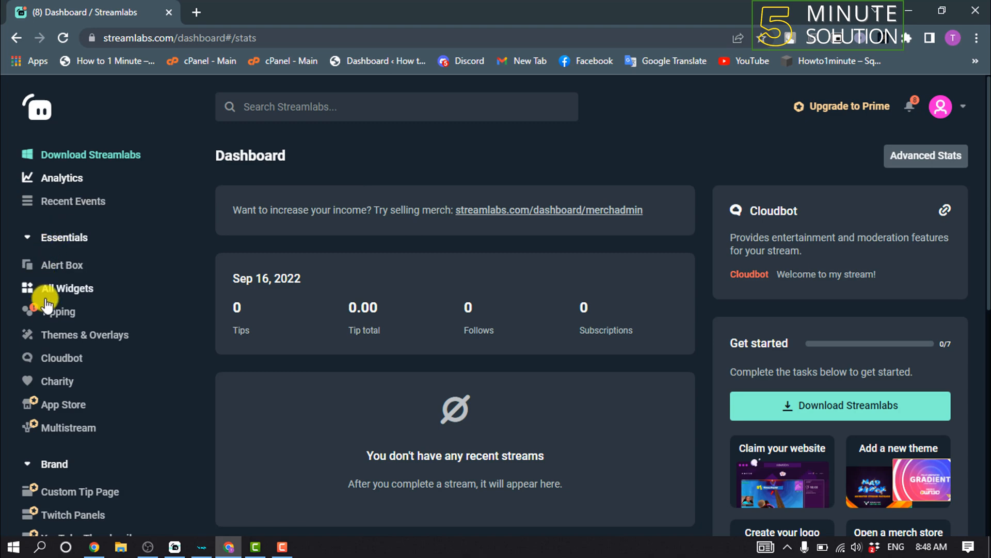
# Show the All Widgets gallery scrolled down to the Stream Labels widget.
pyautogui.click(66, 288)
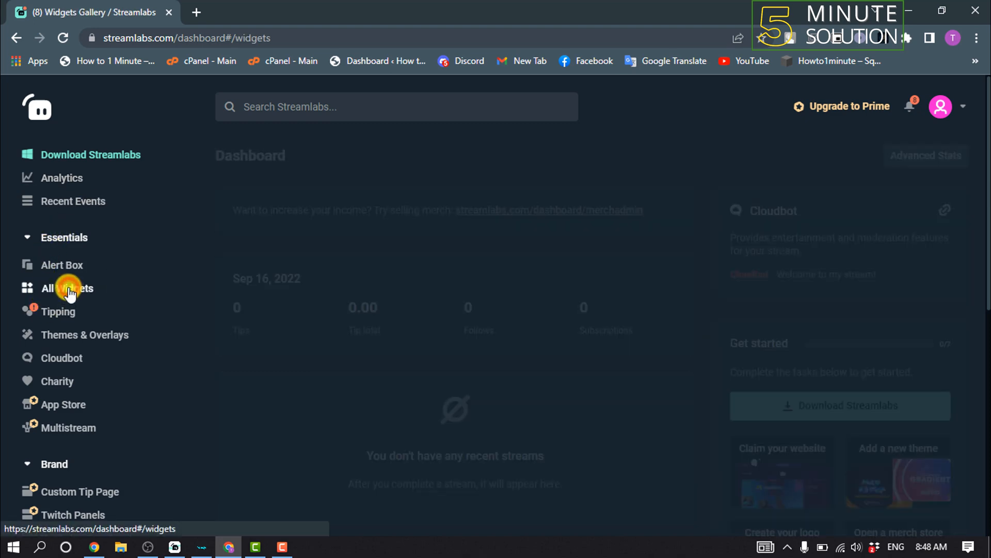
pyautogui.click(66, 288)
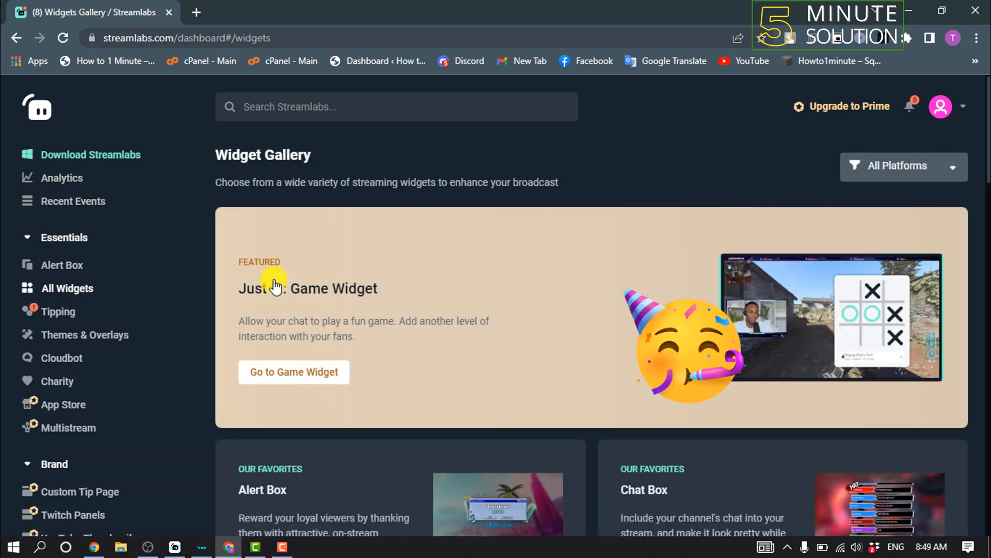
pyautogui.scroll(-3)
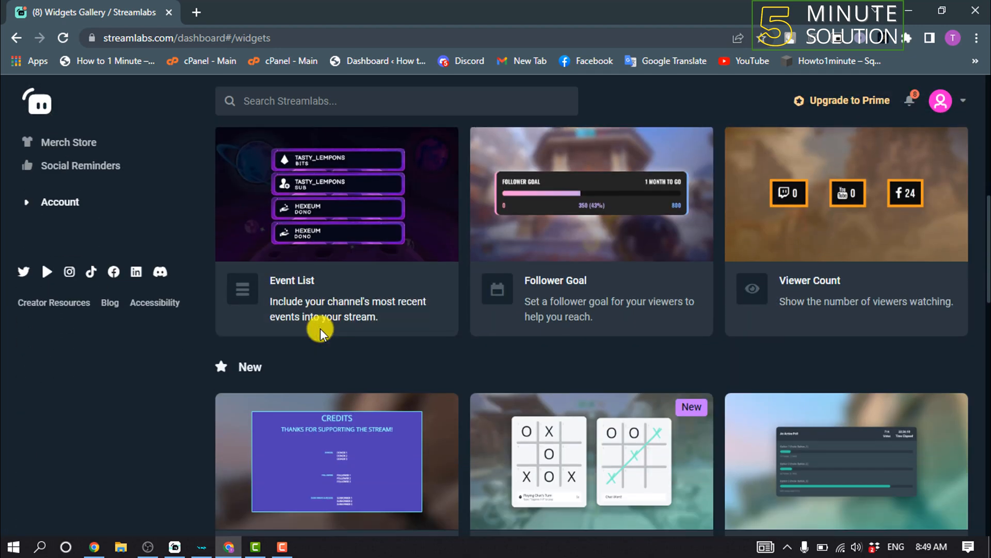
pyautogui.scroll(-3)
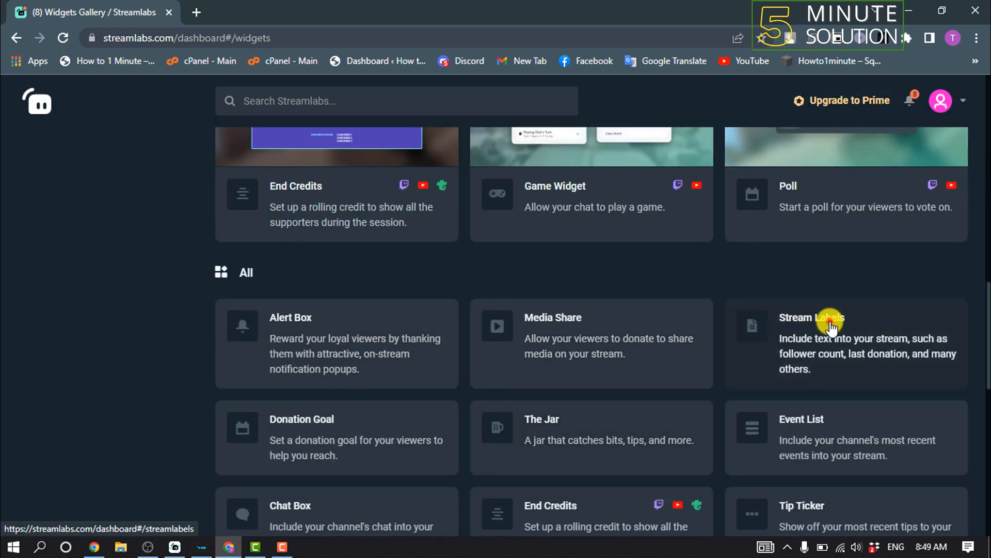
# Show the Stream Labels page with its Windows, macOS and Debian download buttons.
pyautogui.click(811, 317)
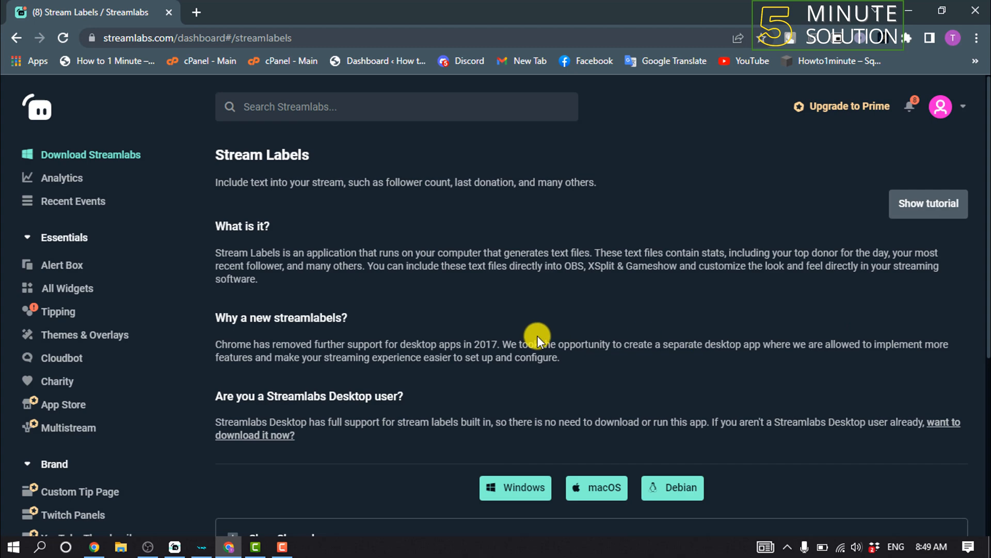
pyautogui.scroll(-3)
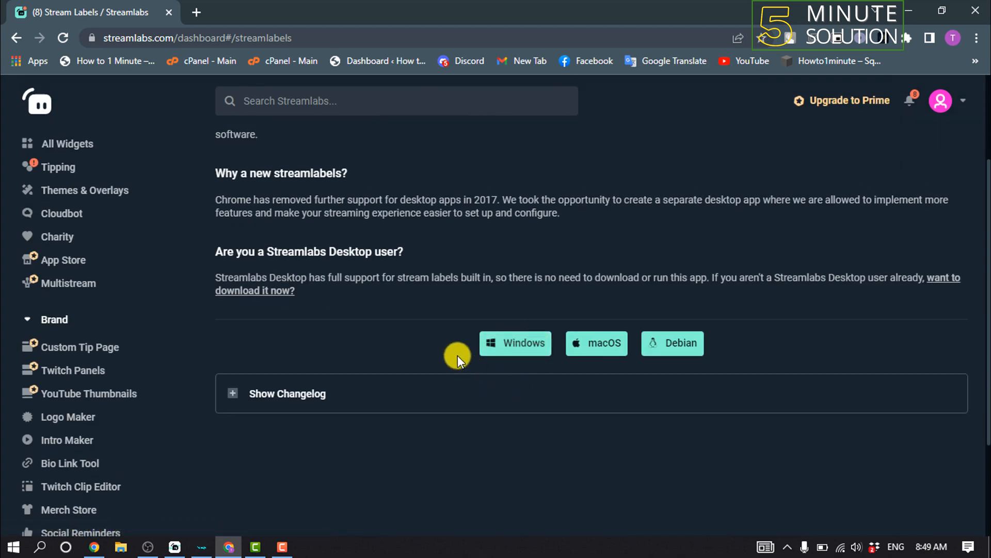
pyautogui.moveTo(596, 343)
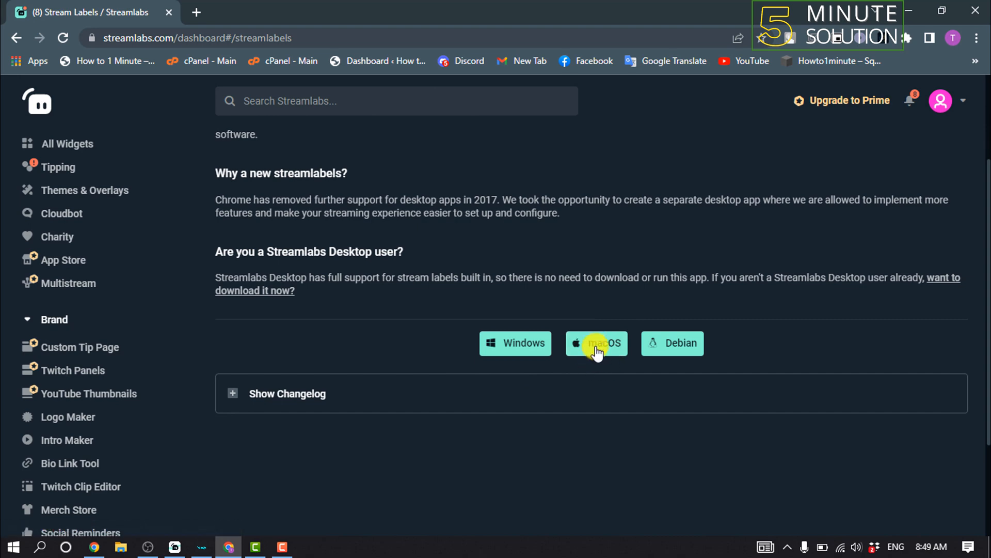
pyautogui.moveTo(689, 343)
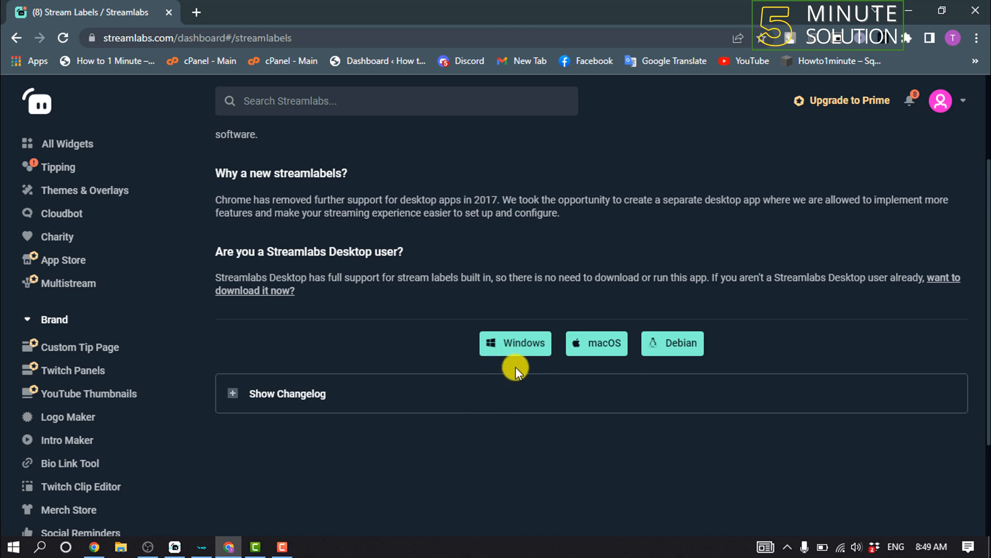
pyautogui.moveTo(516, 365)
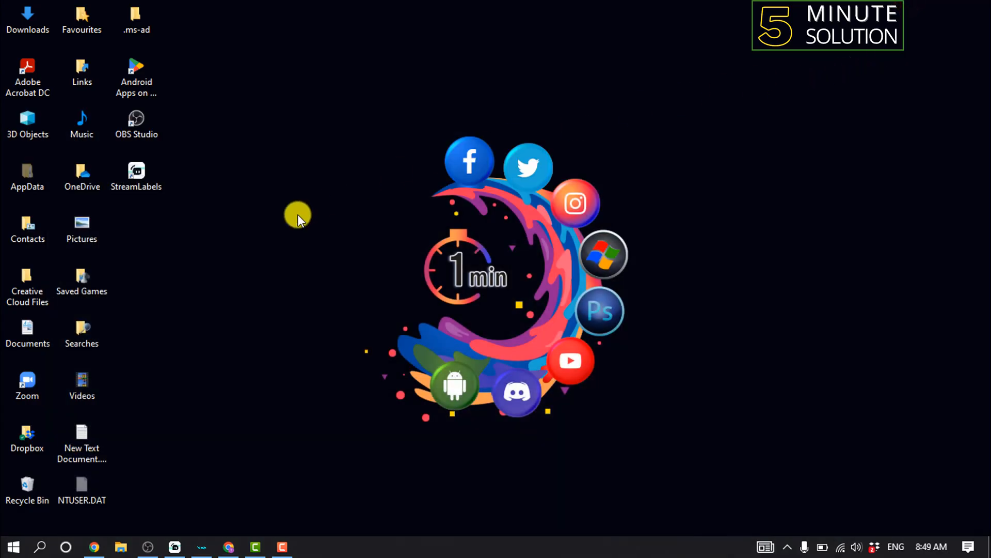
# Launch the StreamLabels desktop app from its shortcut and return to OBS Studio.
pyautogui.click(136, 176)
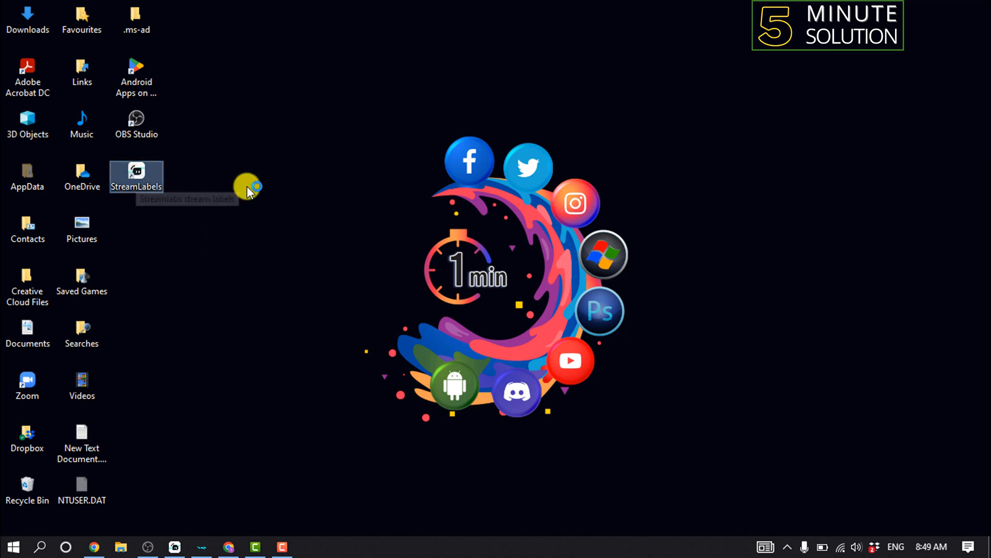
pyautogui.doubleClick(136, 173)
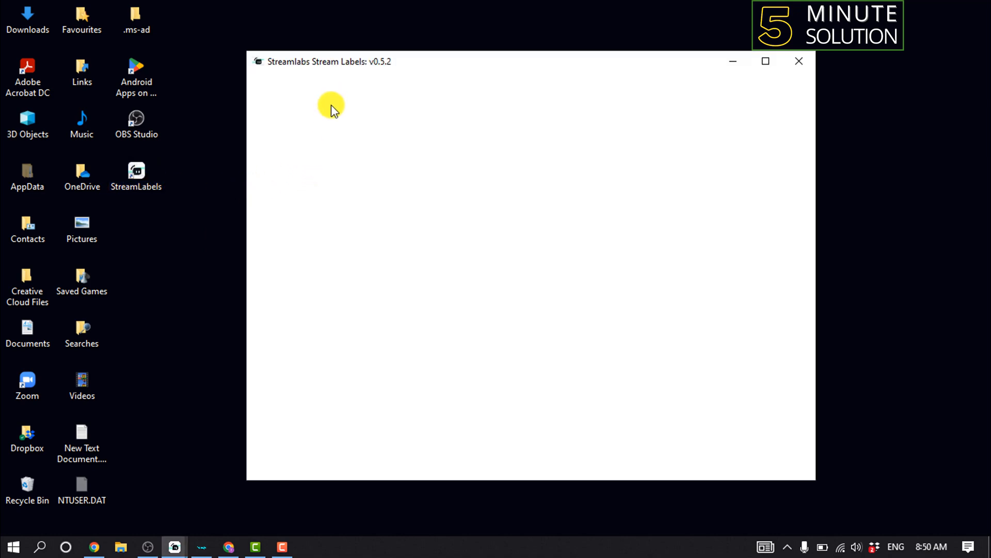
pyautogui.moveTo(404, 119)
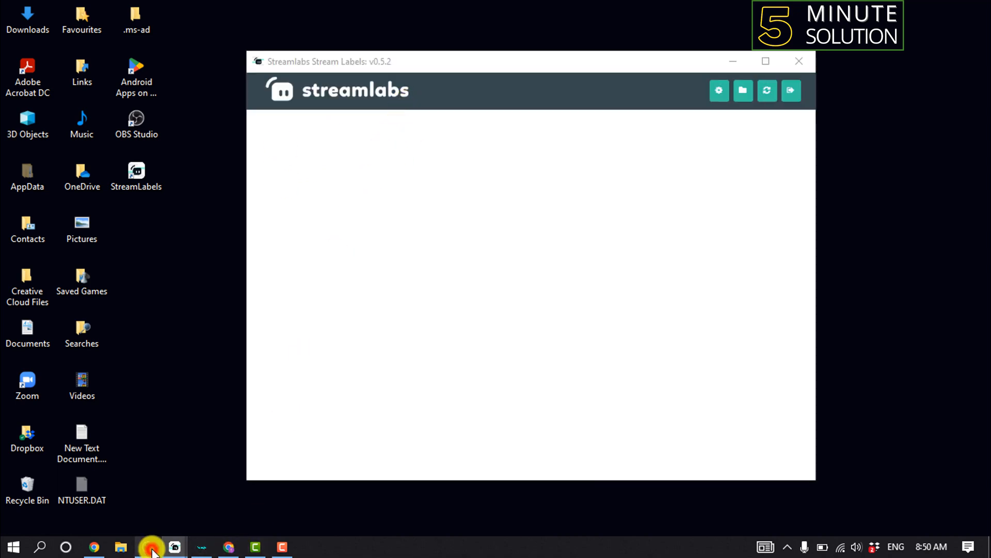
pyautogui.click(148, 546)
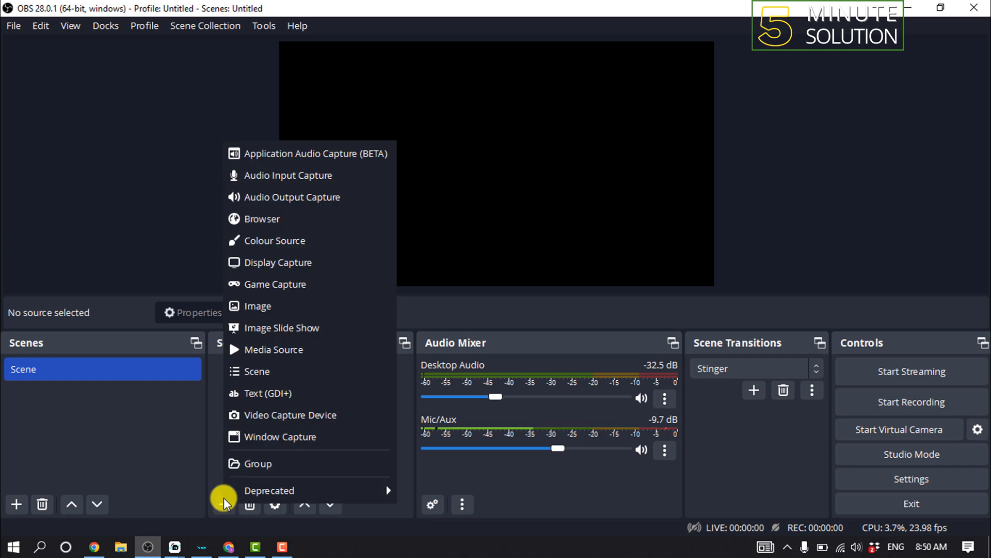
pyautogui.moveTo(302, 393)
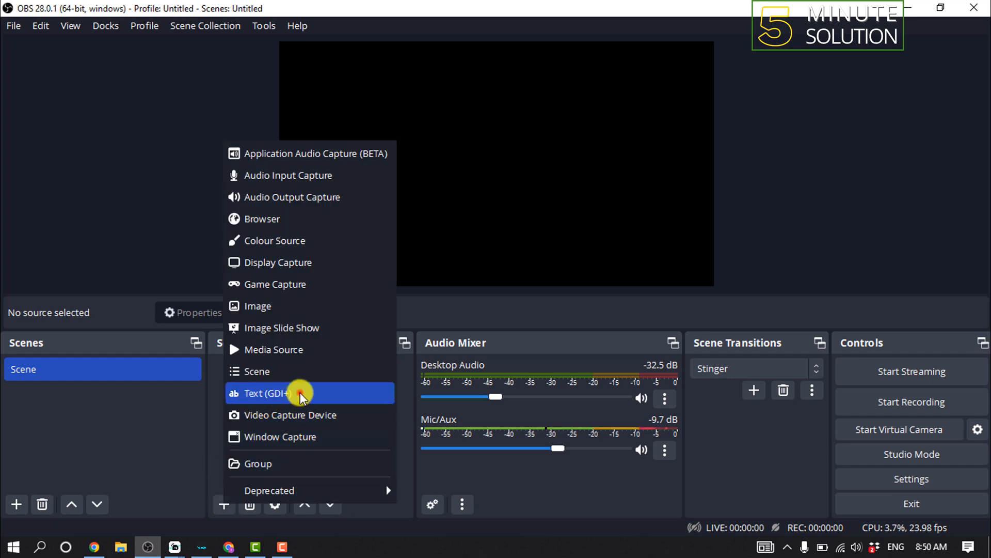
# Create a Text (GDI+) source named 'Recent Followers' set to read from a file, ready to browse for it.
pyautogui.click(265, 392)
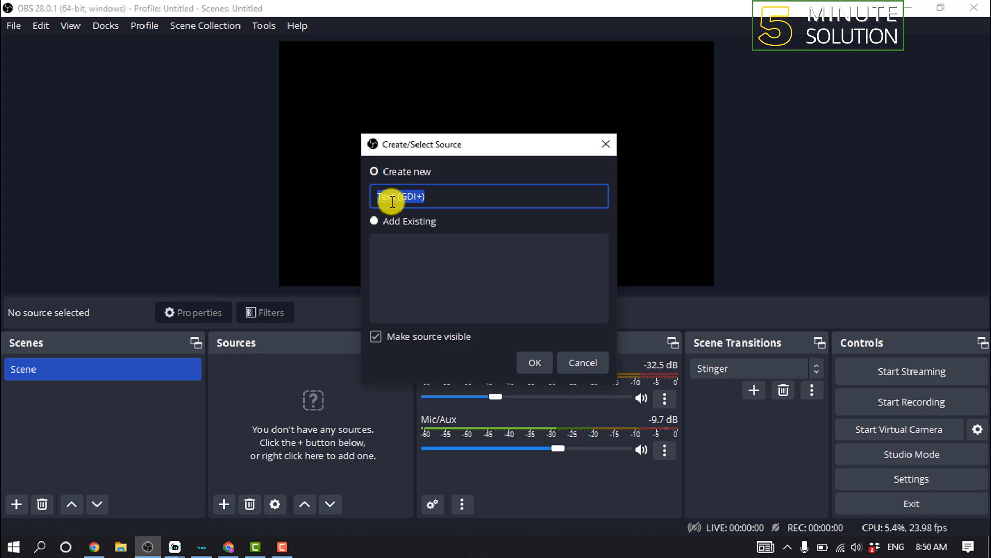
pyautogui.write('Recent')
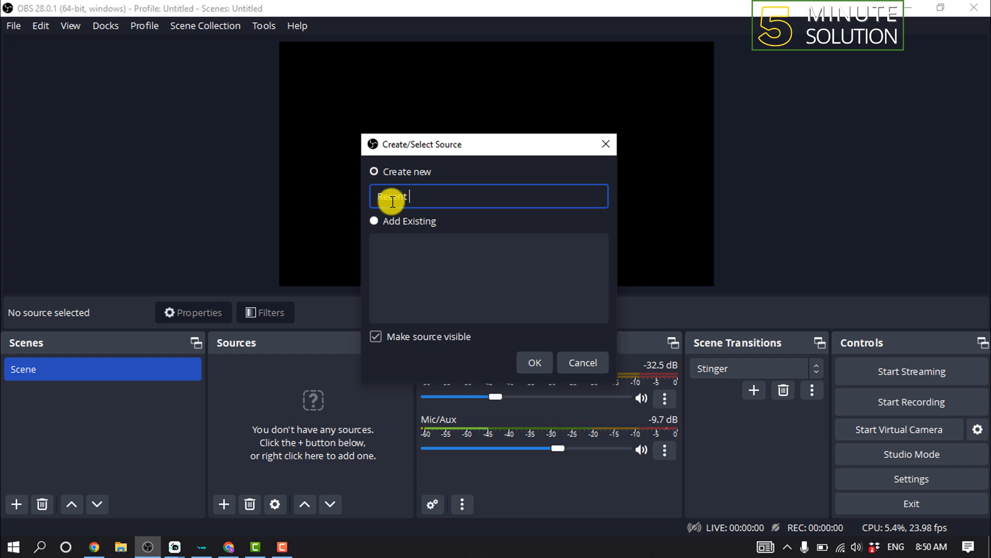
pyautogui.write('Followers')
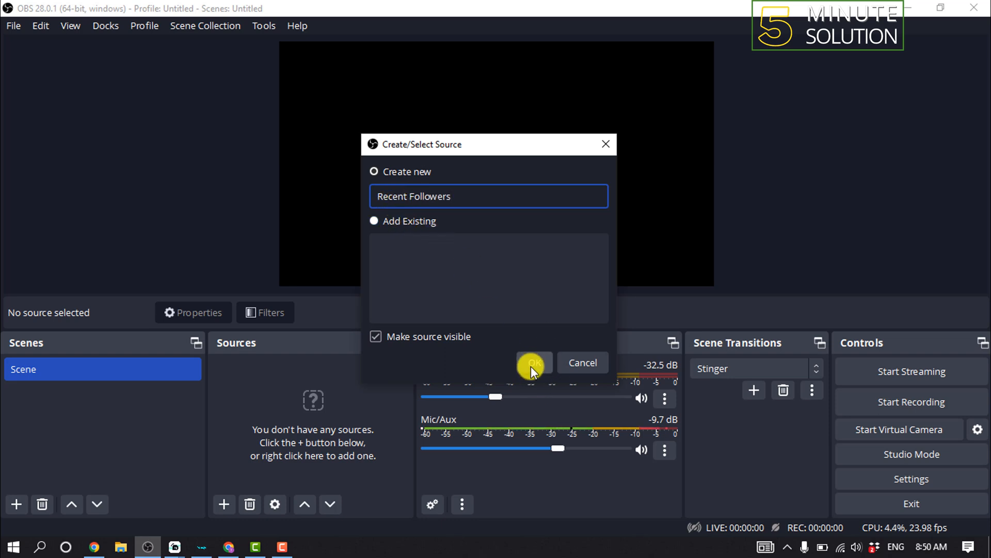
pyautogui.click(533, 363)
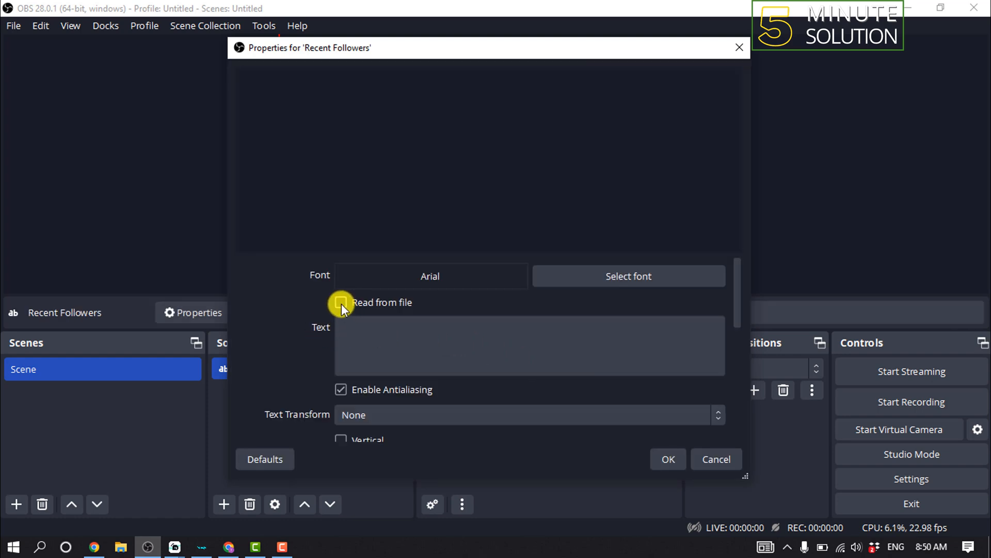
pyautogui.click(341, 303)
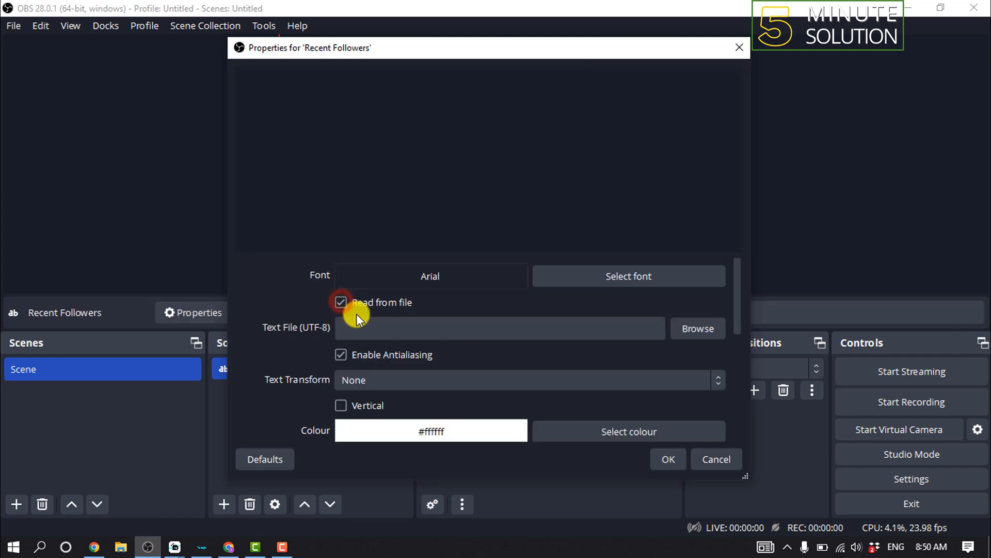
pyautogui.click(696, 328)
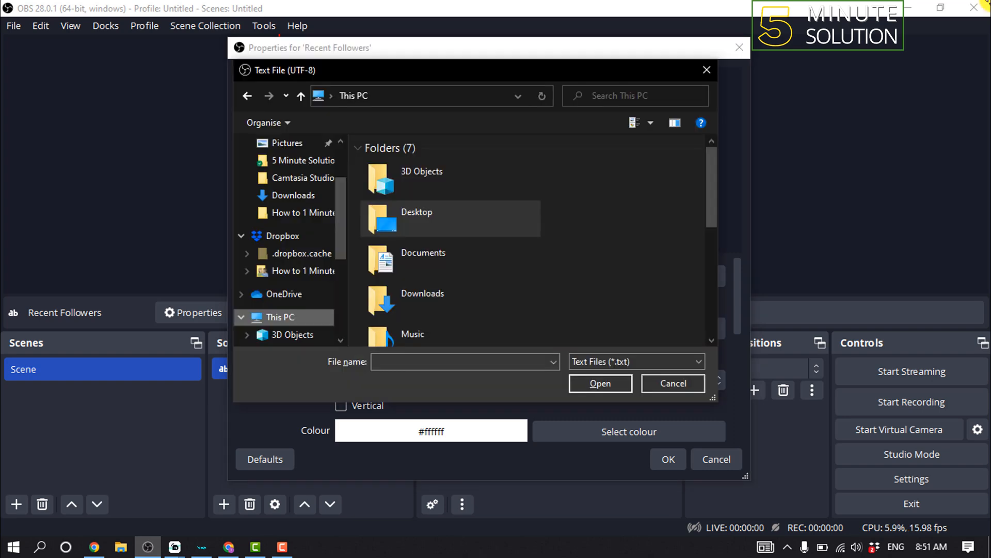
pyautogui.moveTo(660, 27)
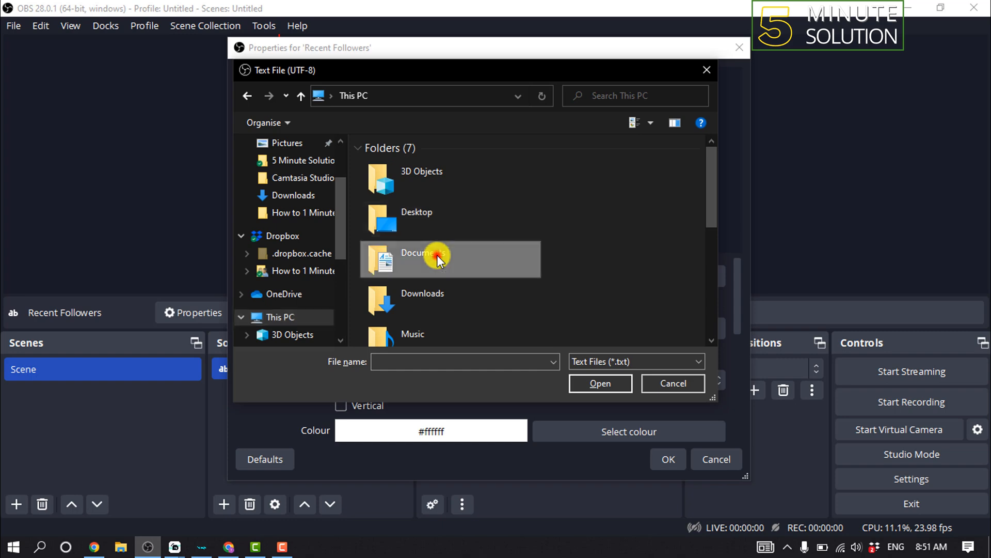
# Choose Documents > StreamLabs > most_recent_follower.txt as the source's text file.
pyautogui.doubleClick(422, 259)
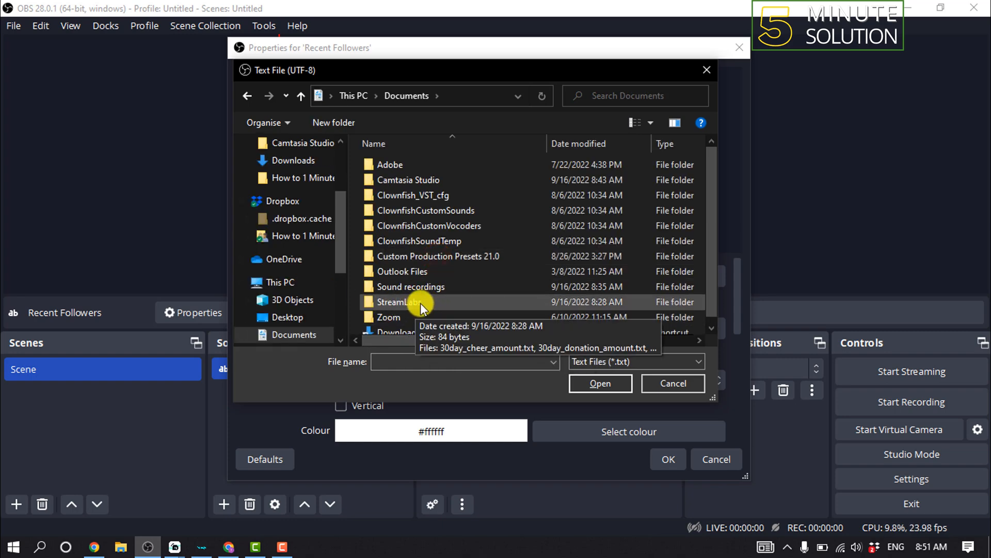
pyautogui.doubleClick(401, 302)
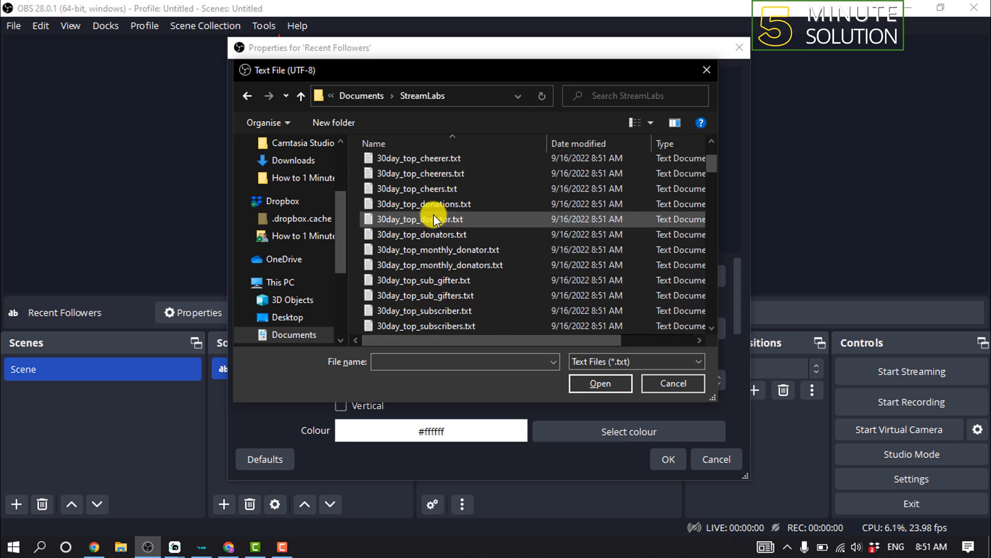
pyautogui.scroll(-3)
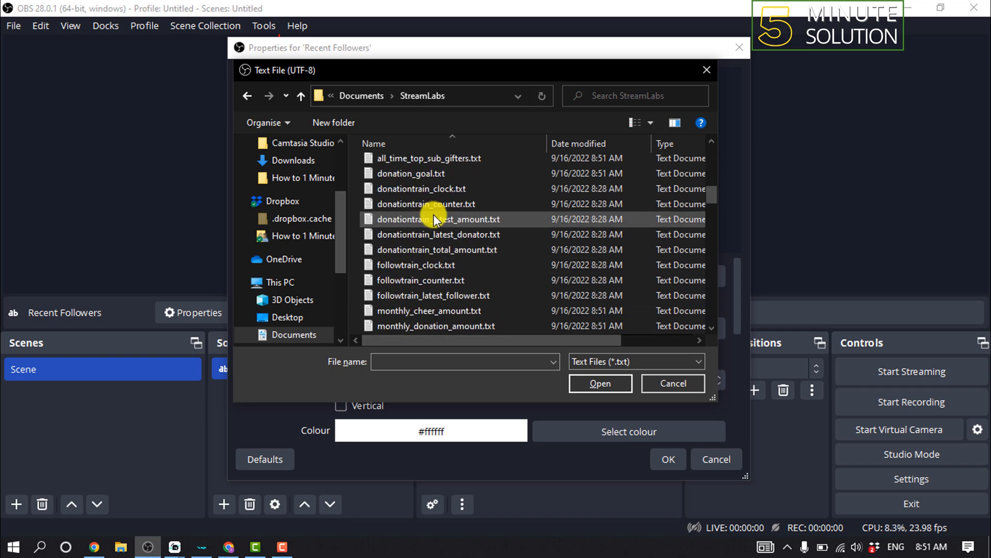
pyautogui.click(424, 280)
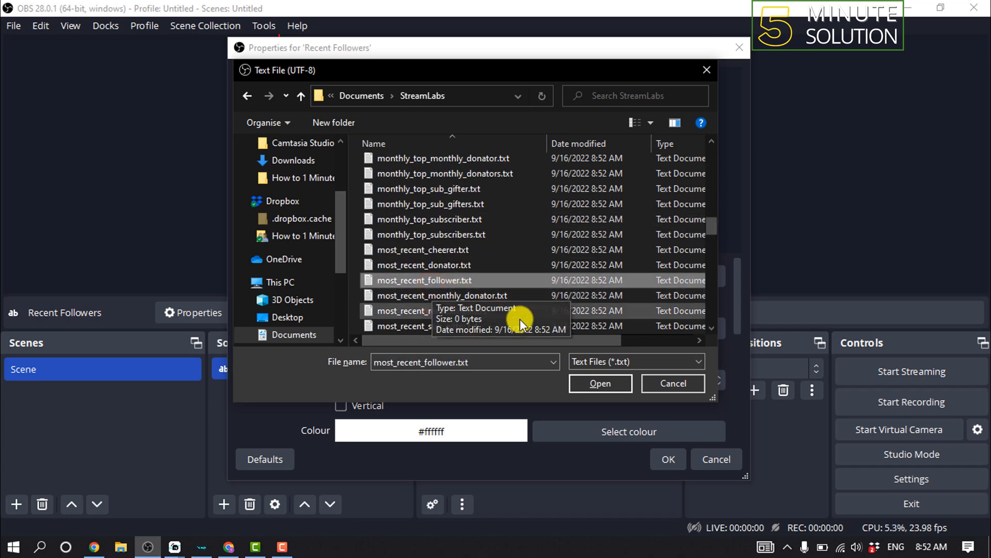
pyautogui.click(599, 383)
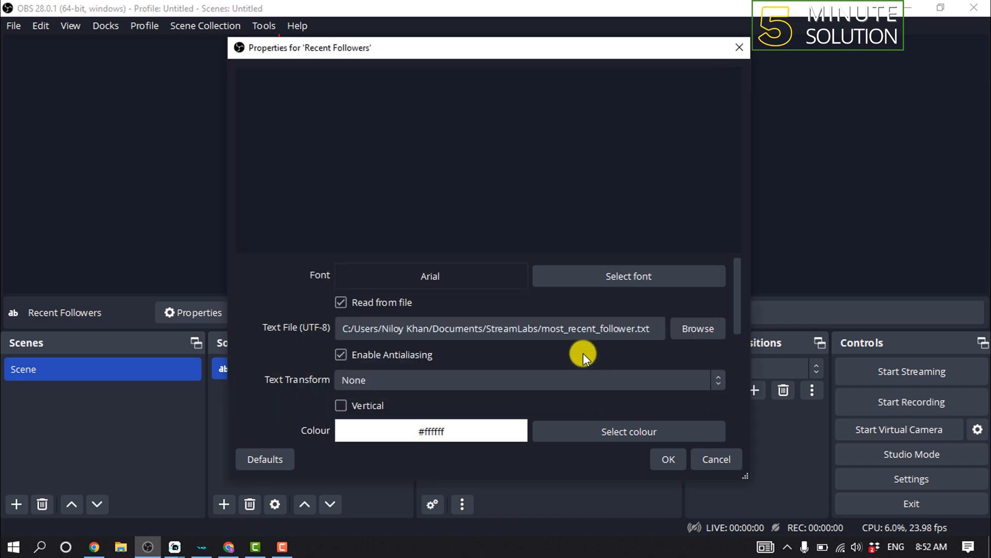
pyautogui.scroll(-3)
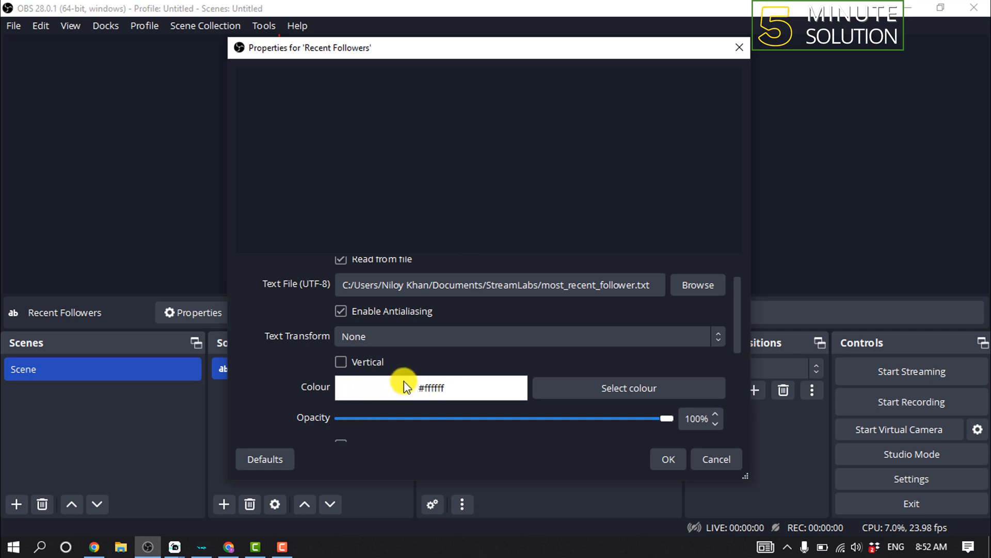
pyautogui.scroll(-3)
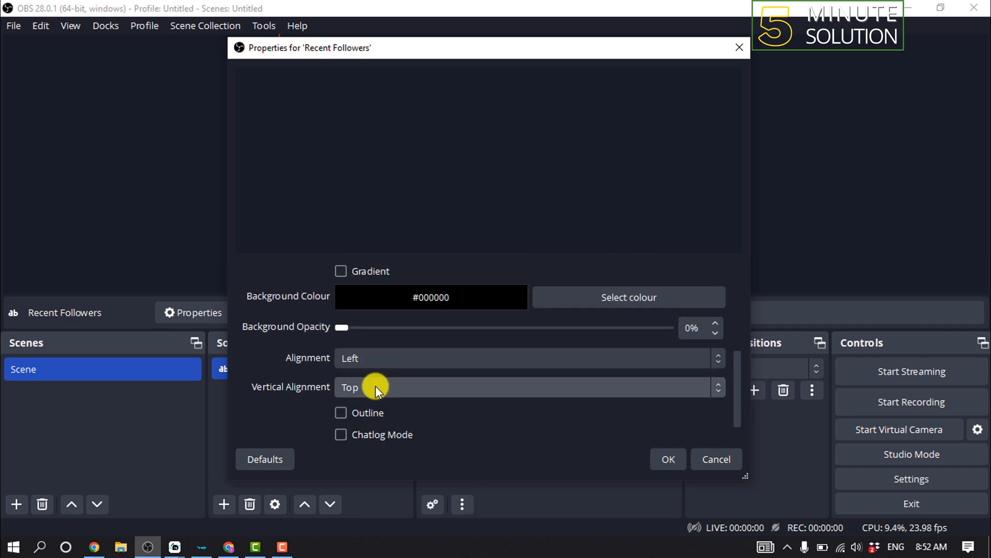
pyautogui.moveTo(542, 387)
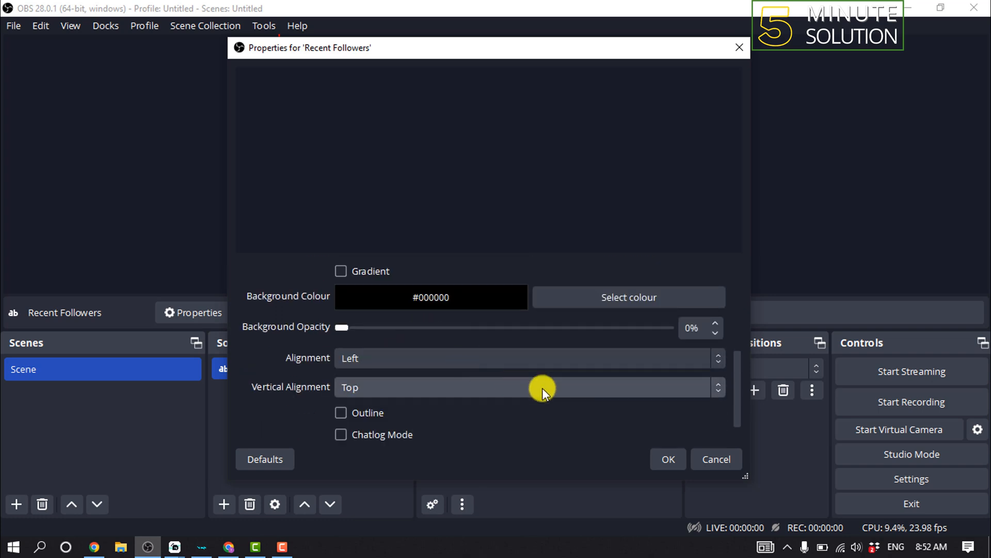
# Confirm the Recent Followers properties so the source is listed in the scene.
pyautogui.click(667, 459)
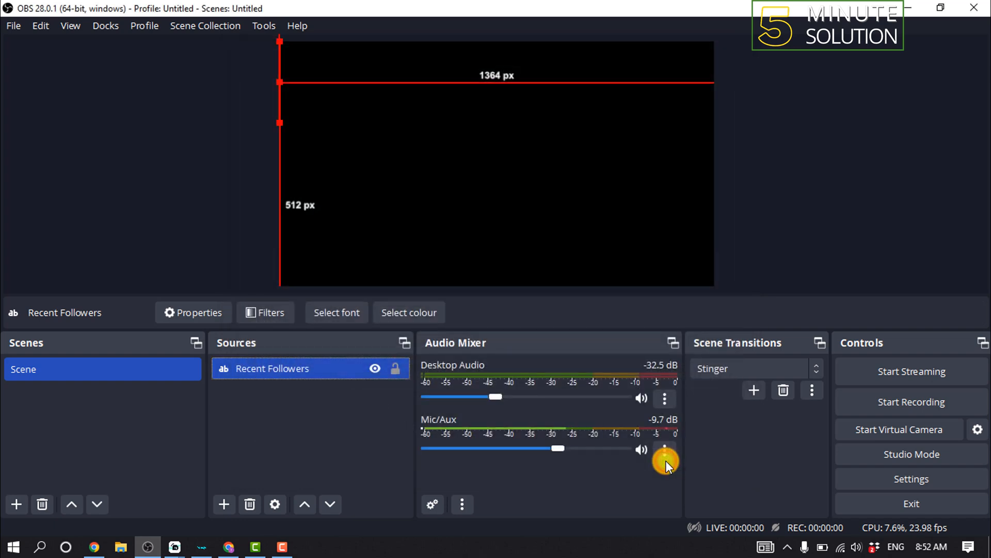
pyautogui.moveTo(692, 483)
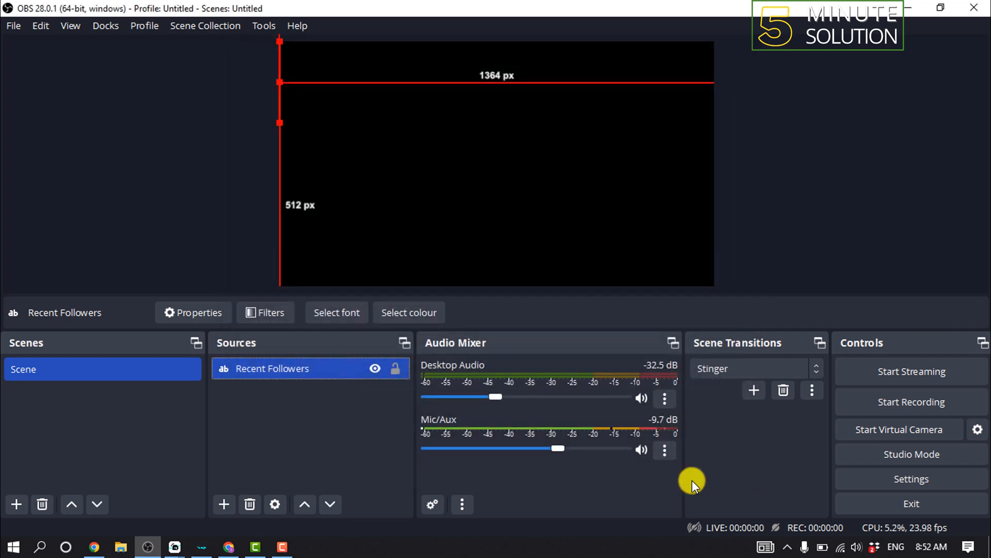
pyautogui.moveTo(466, 108)
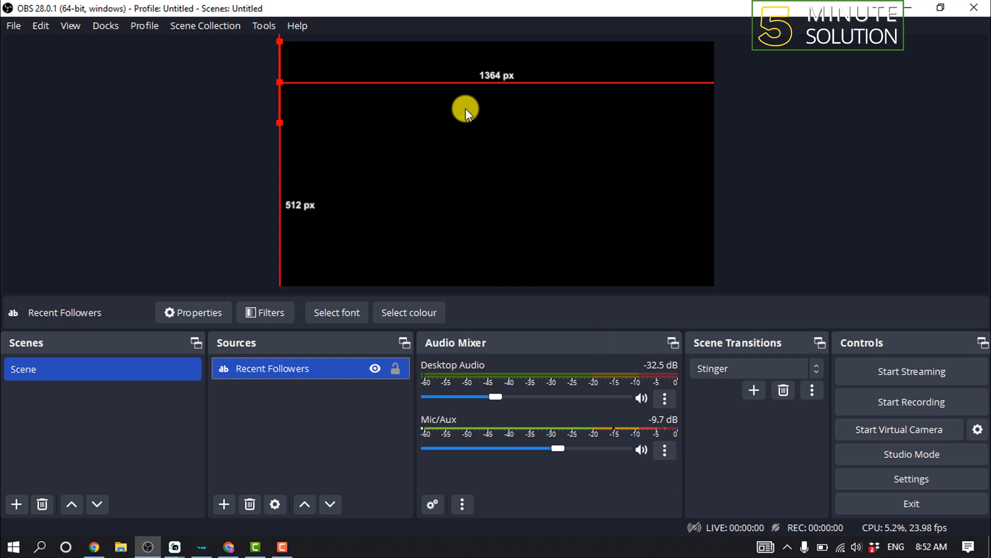